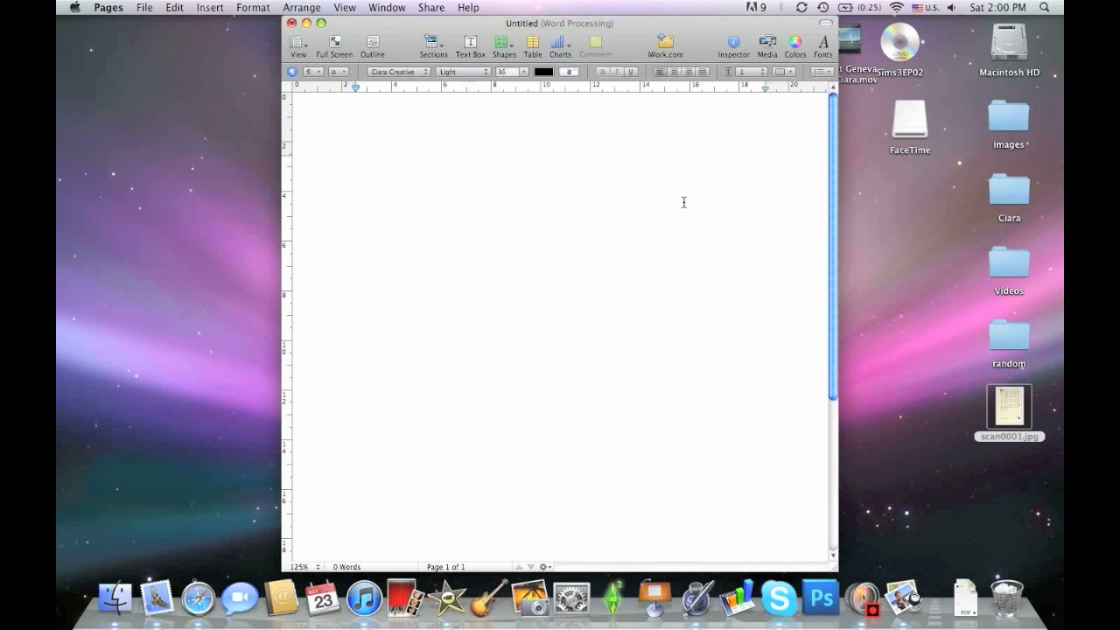
Step: Type 'Hi My nam!', then open ScriptTemplate.pdf from MyScriptFont.com in Safari
type("H")
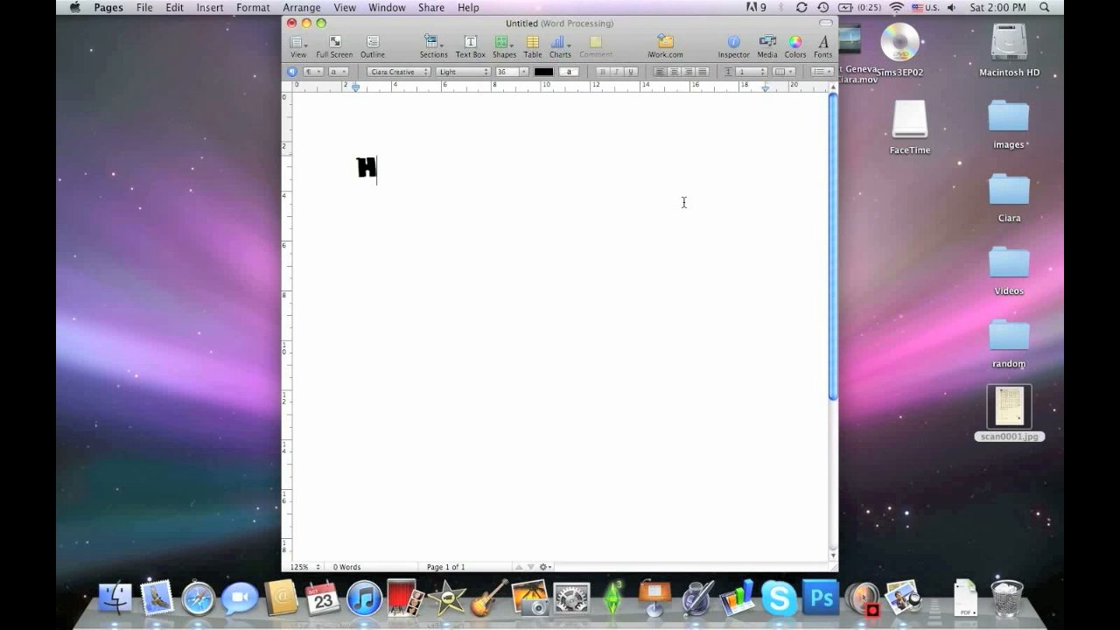
type("Hi My name is Ciara")
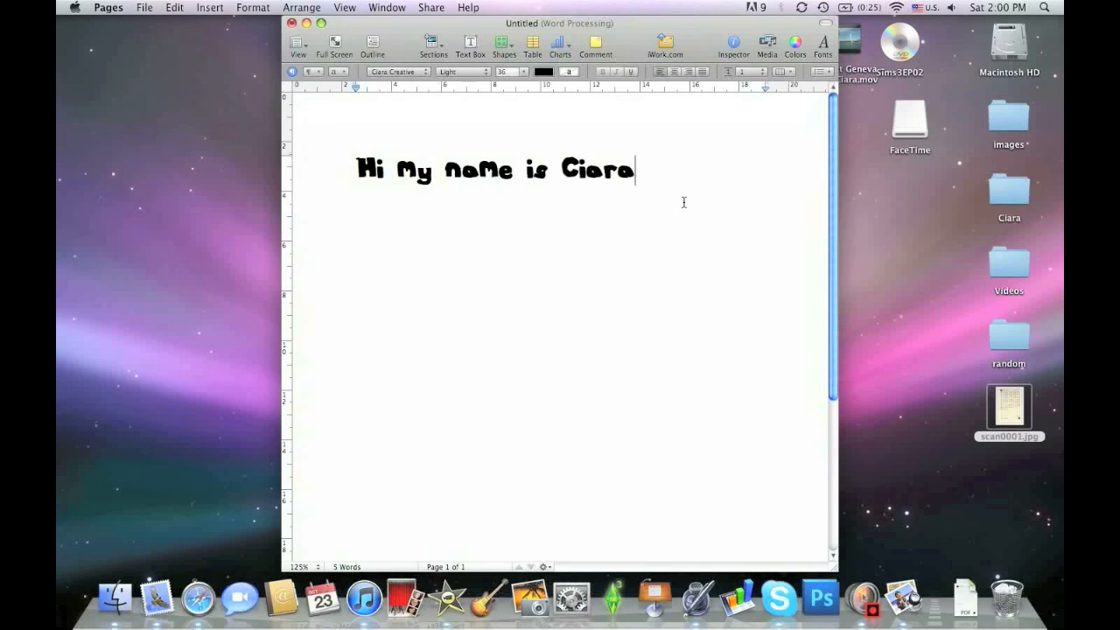
type("!")
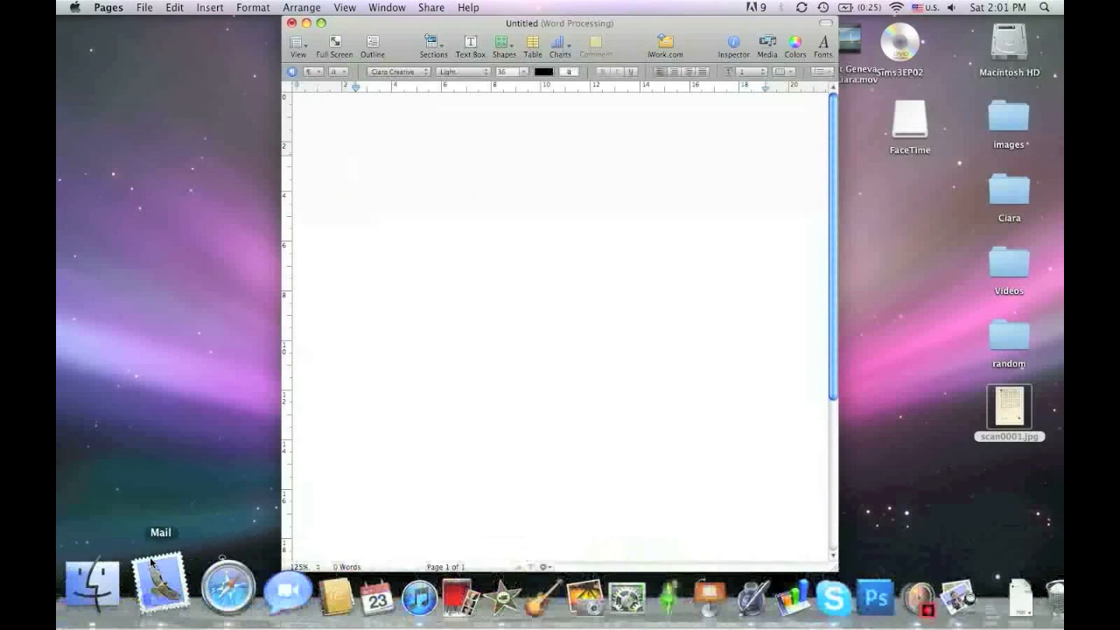
left_click(229, 597)
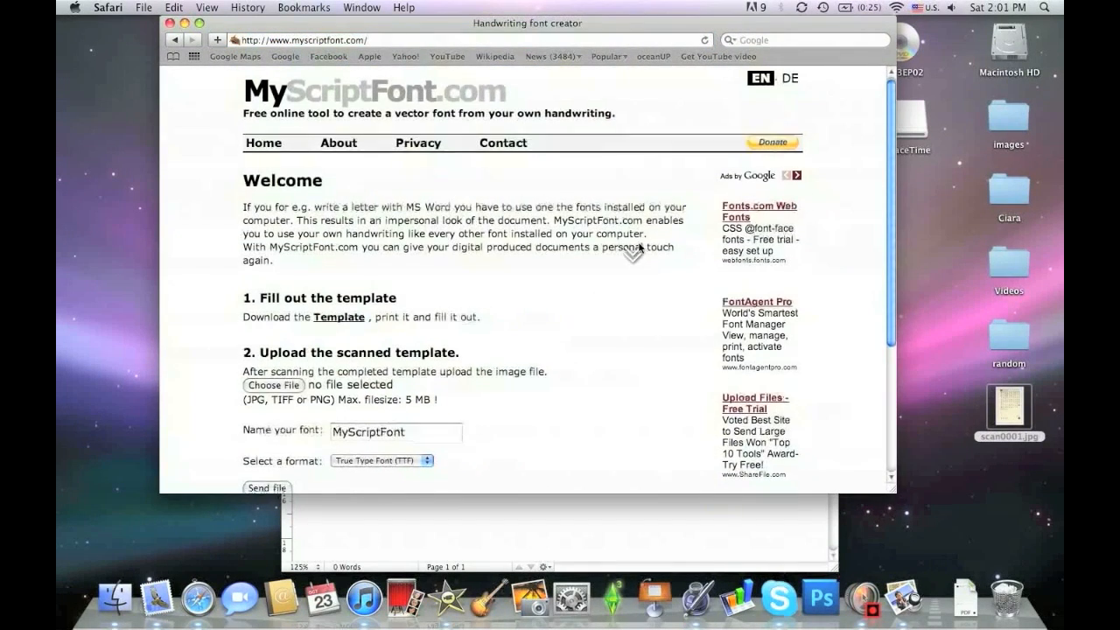
scroll("down", 3)
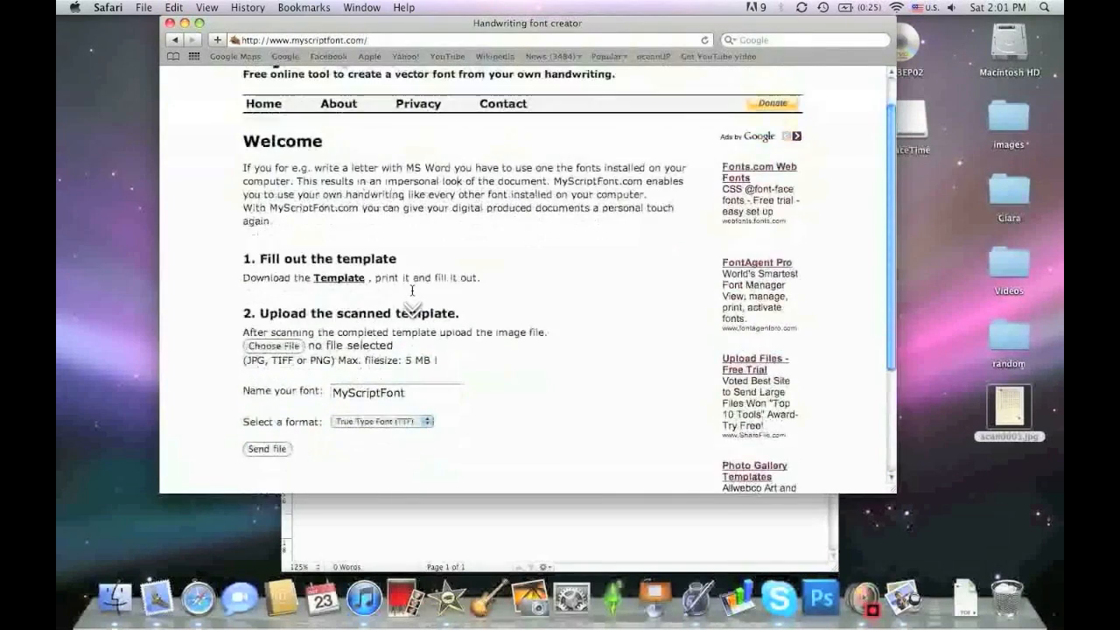
scroll("down", 3)
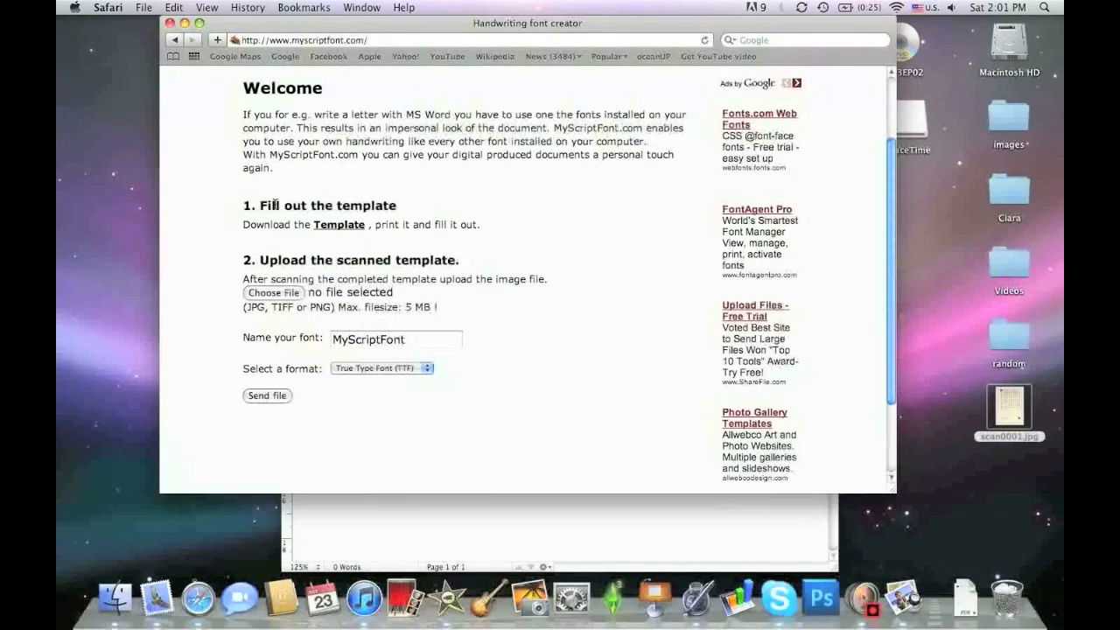
left_click(339, 225)
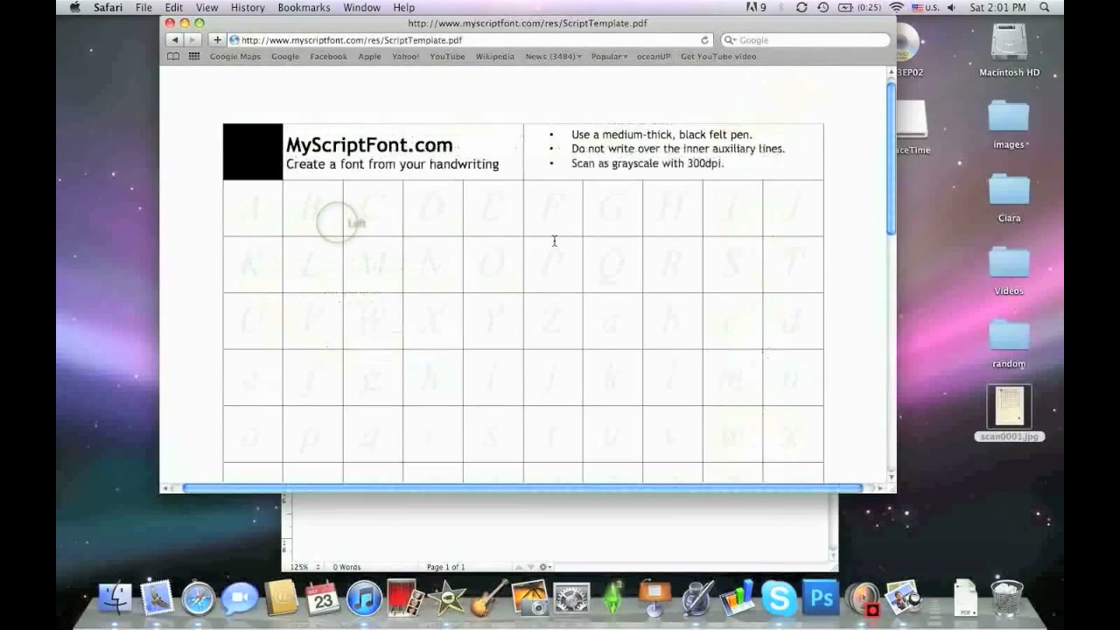
scroll("down", 3)
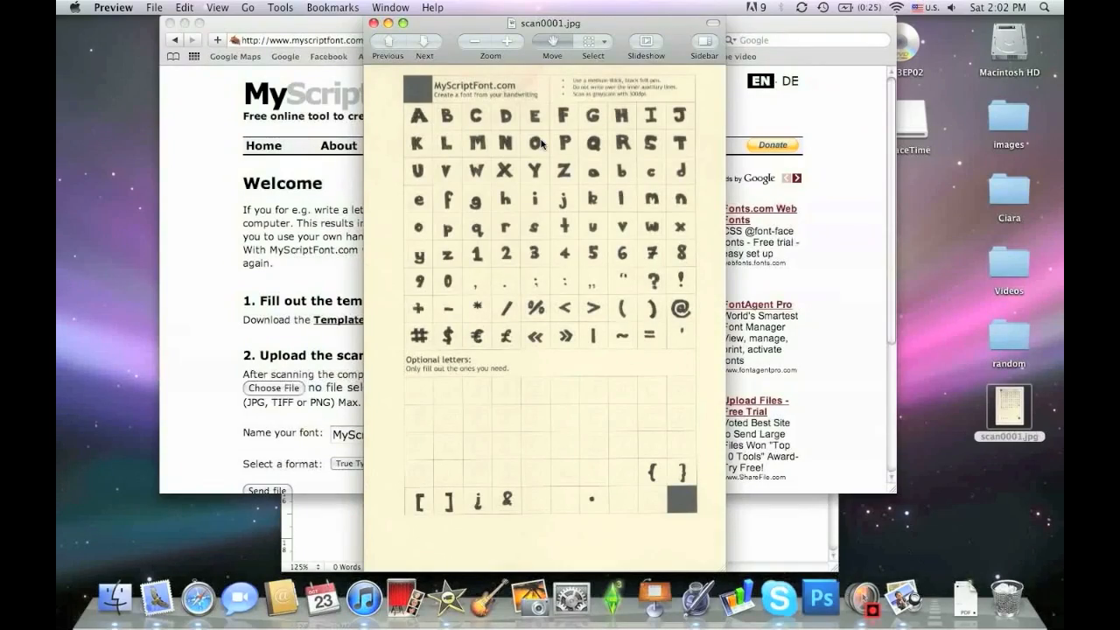
mouse_move(621, 192)
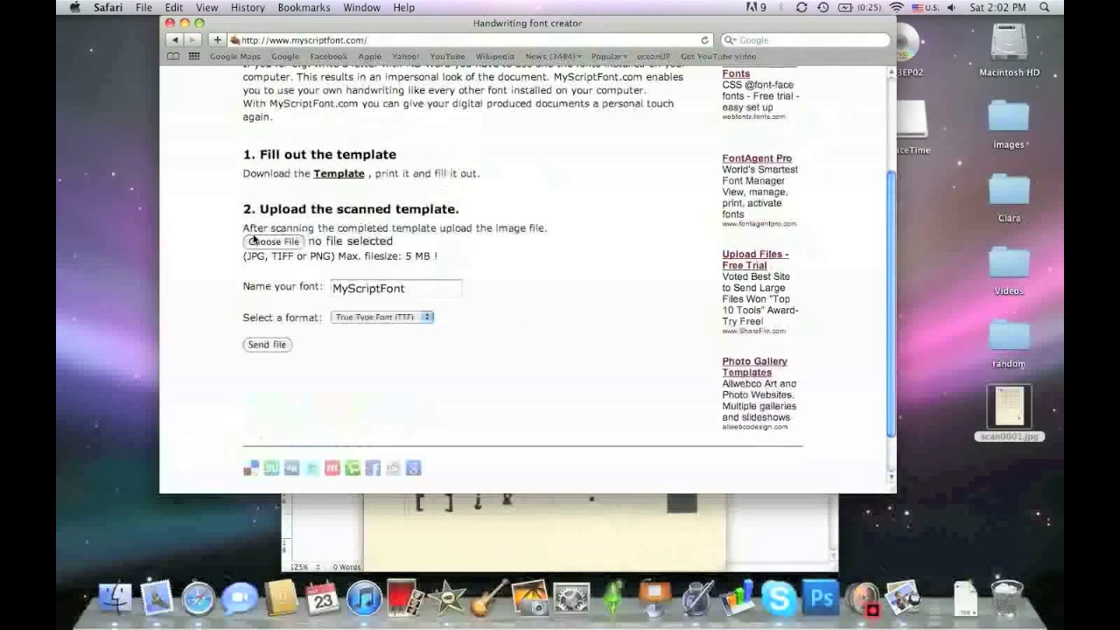
Step: Attach Desktop/scan0001.jpg to the upload form and empty the Name your font field
left_click(273, 242)
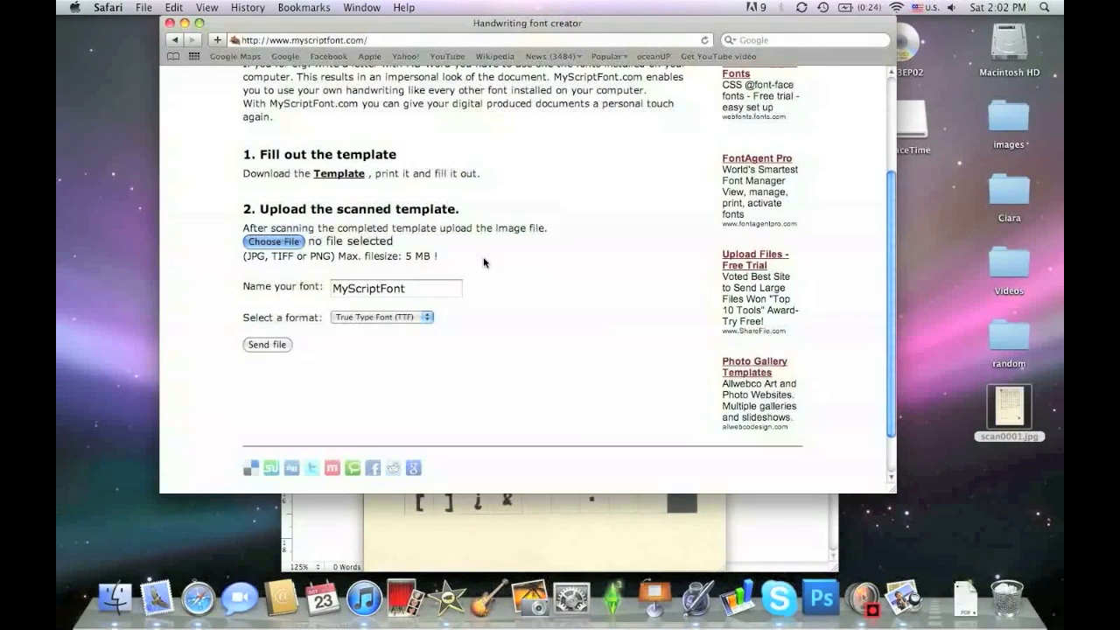
left_click(273, 242)
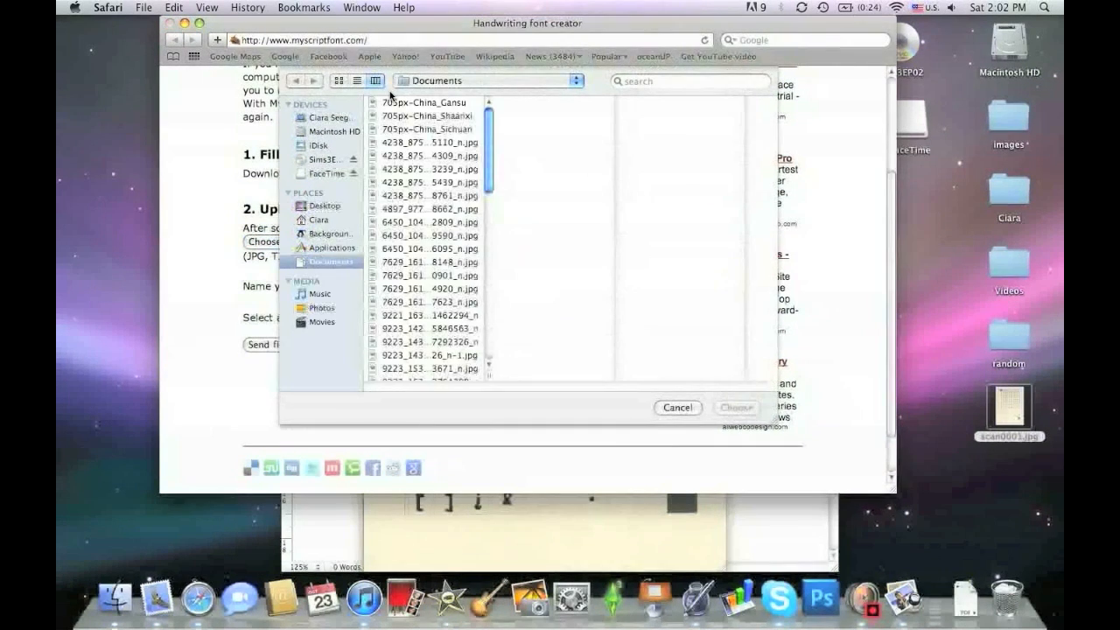
left_click(324, 206)
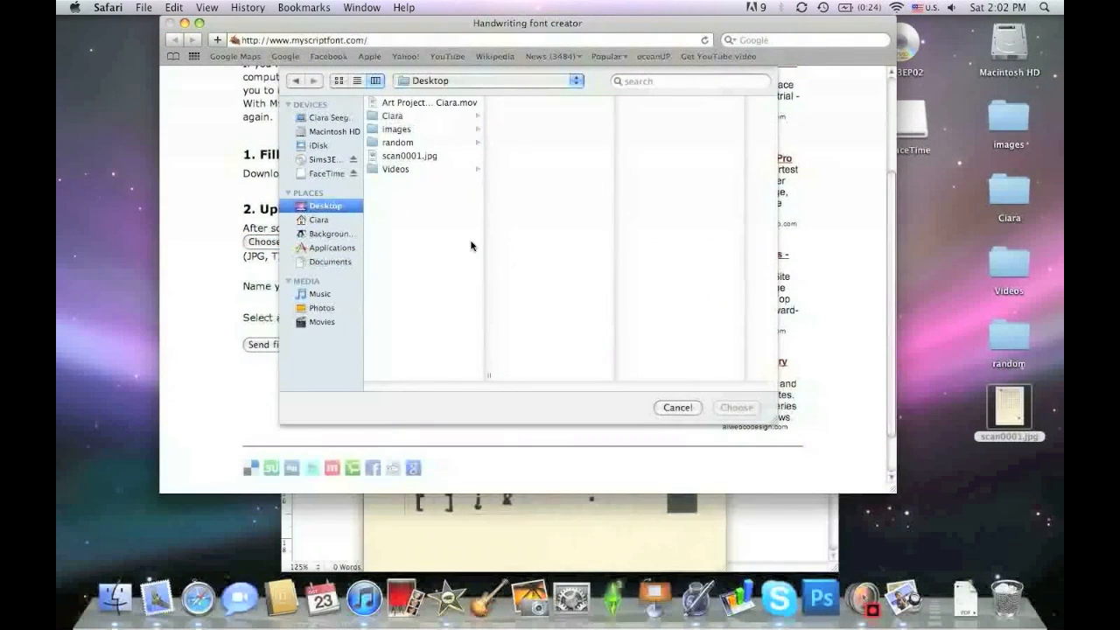
left_click(410, 156)
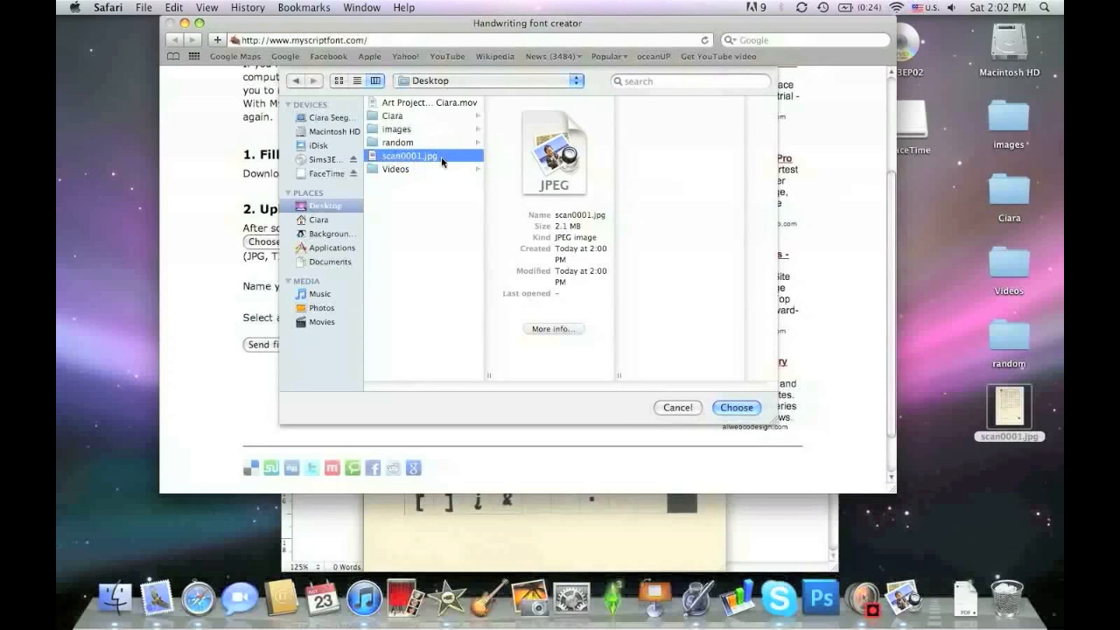
mouse_move(758, 419)
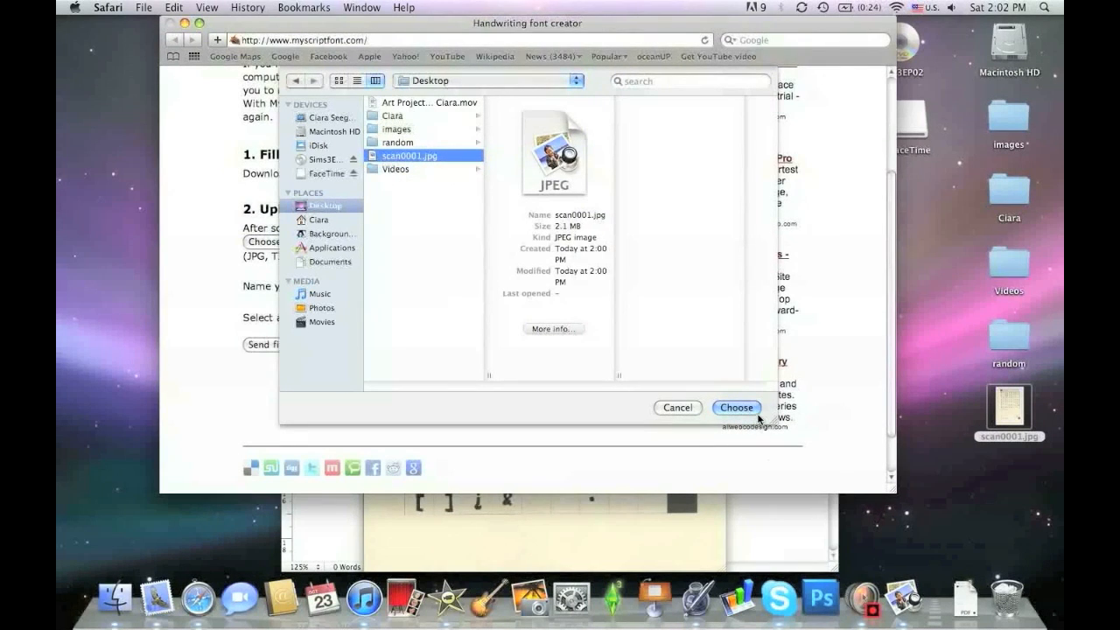
left_click(736, 408)
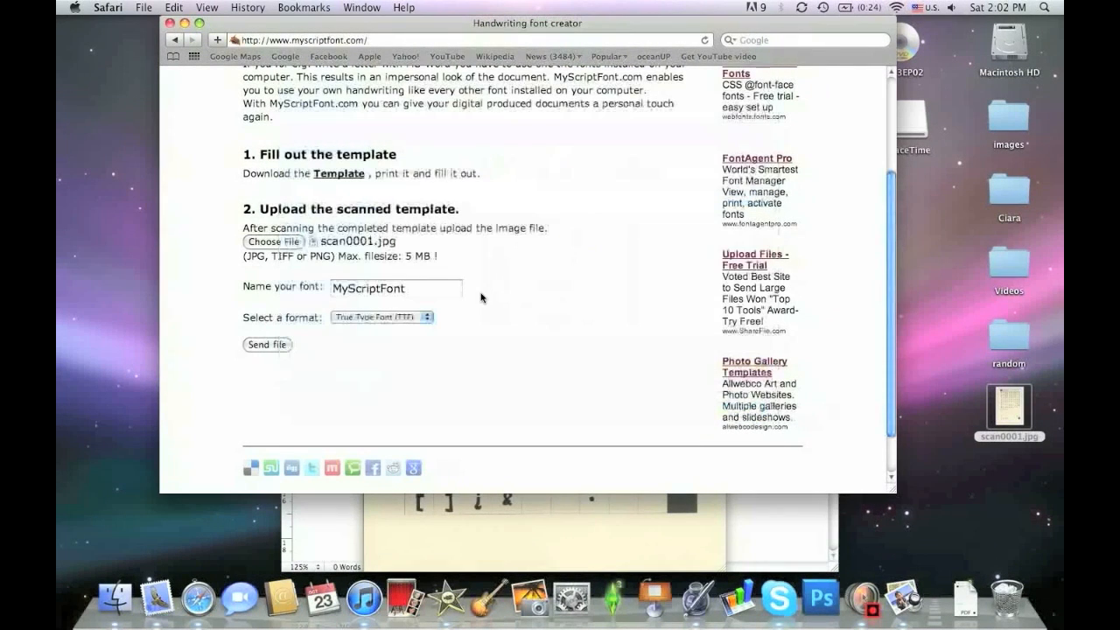
left_click(395, 288)
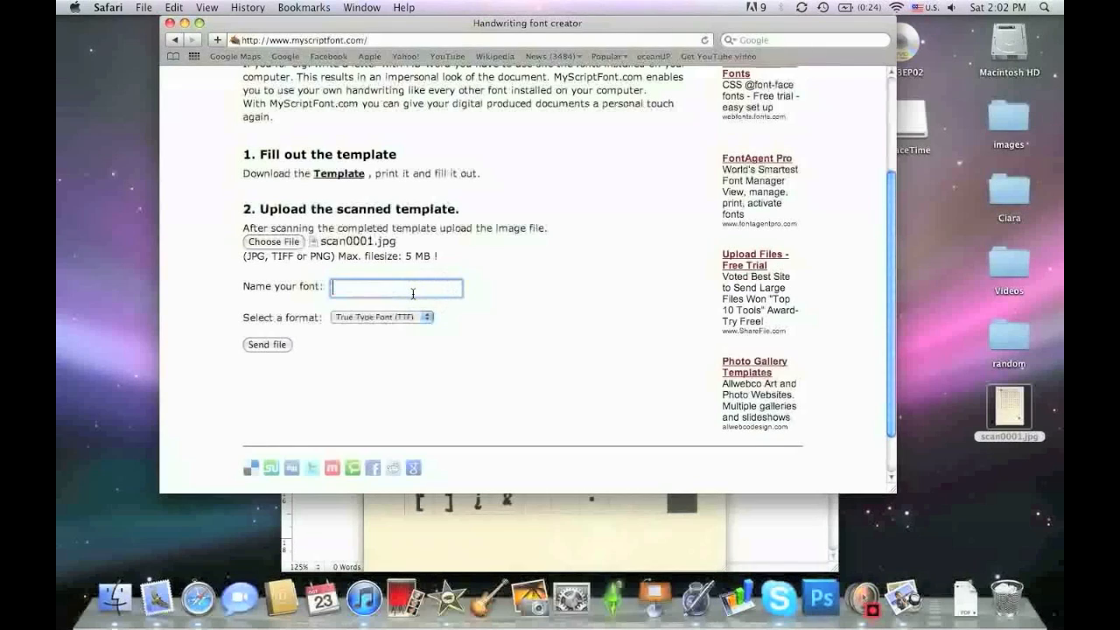
Step: Name the font 'Bubble Writing', select True Type Font (TTF), and send the file
type("Bubble Wr")
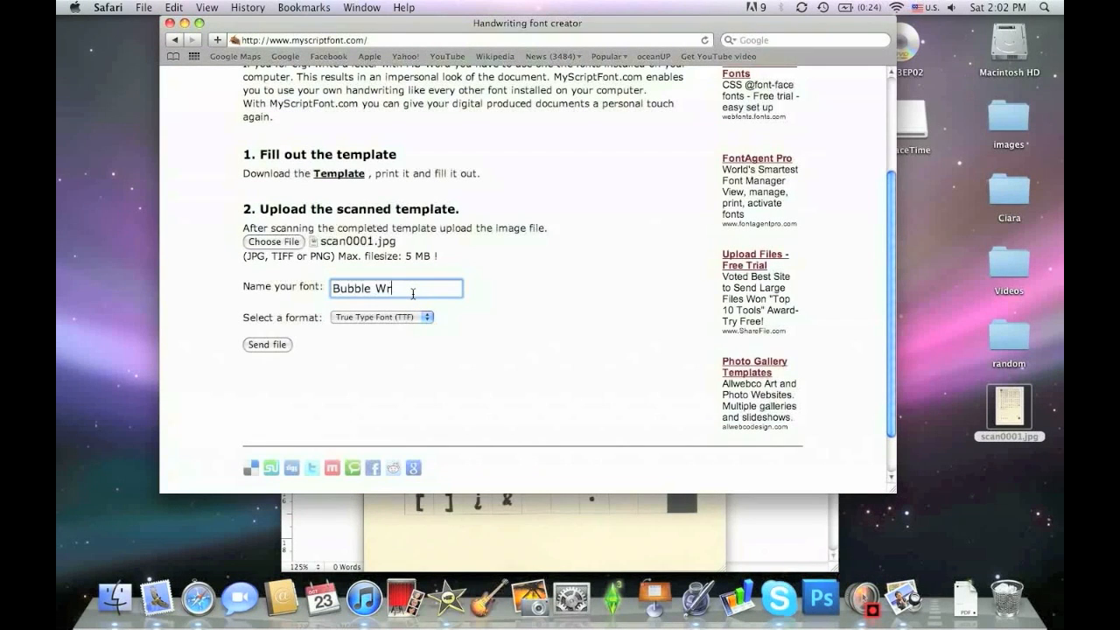
type("iting")
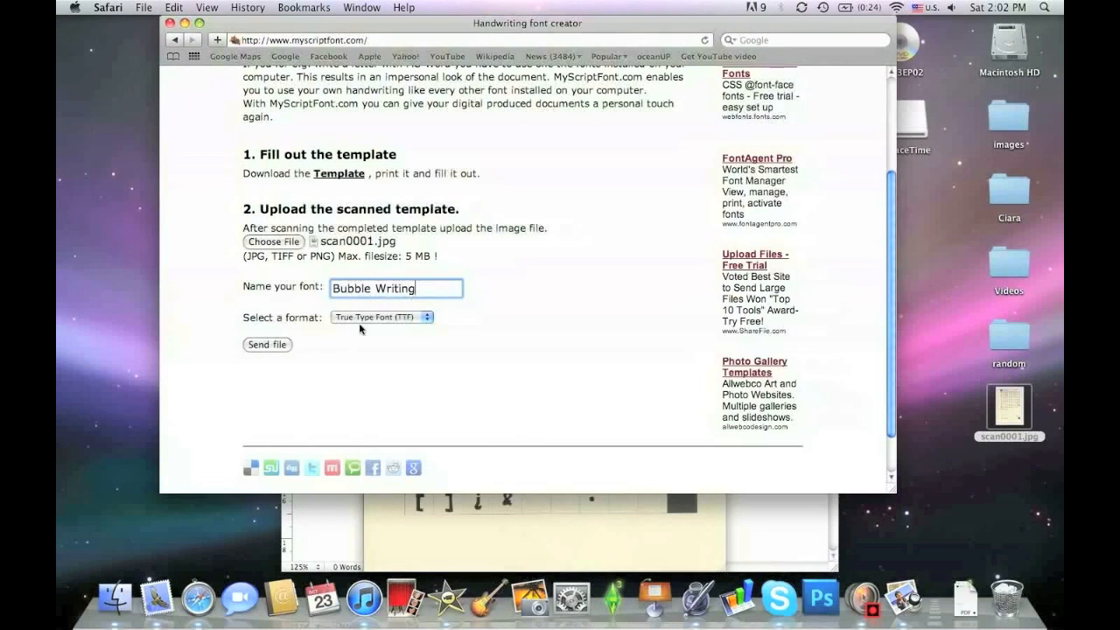
left_click(382, 317)
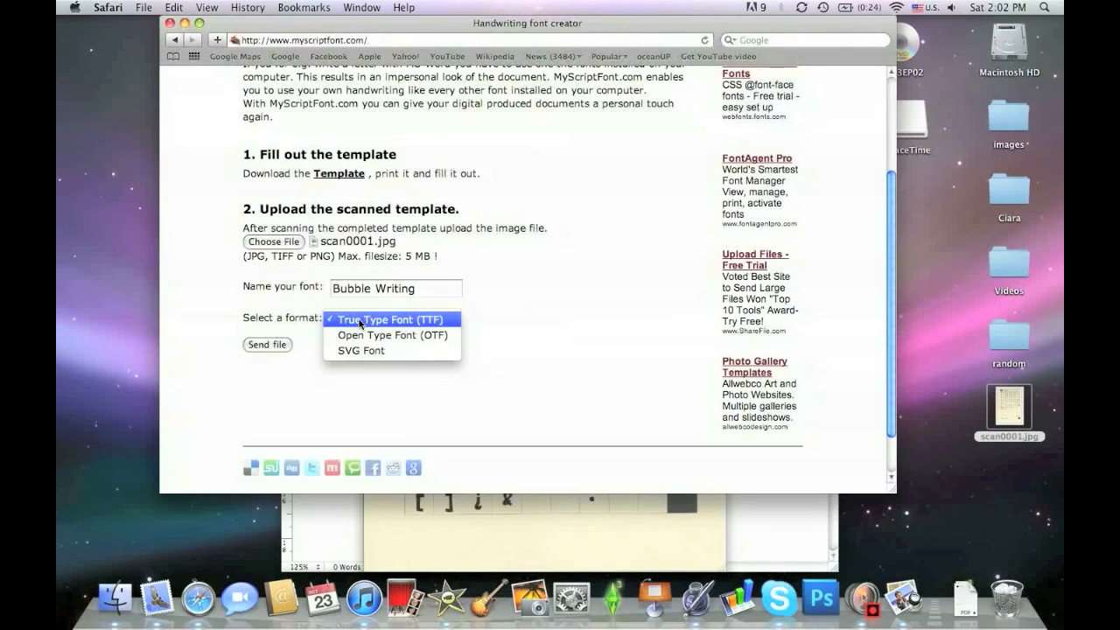
left_click(393, 318)
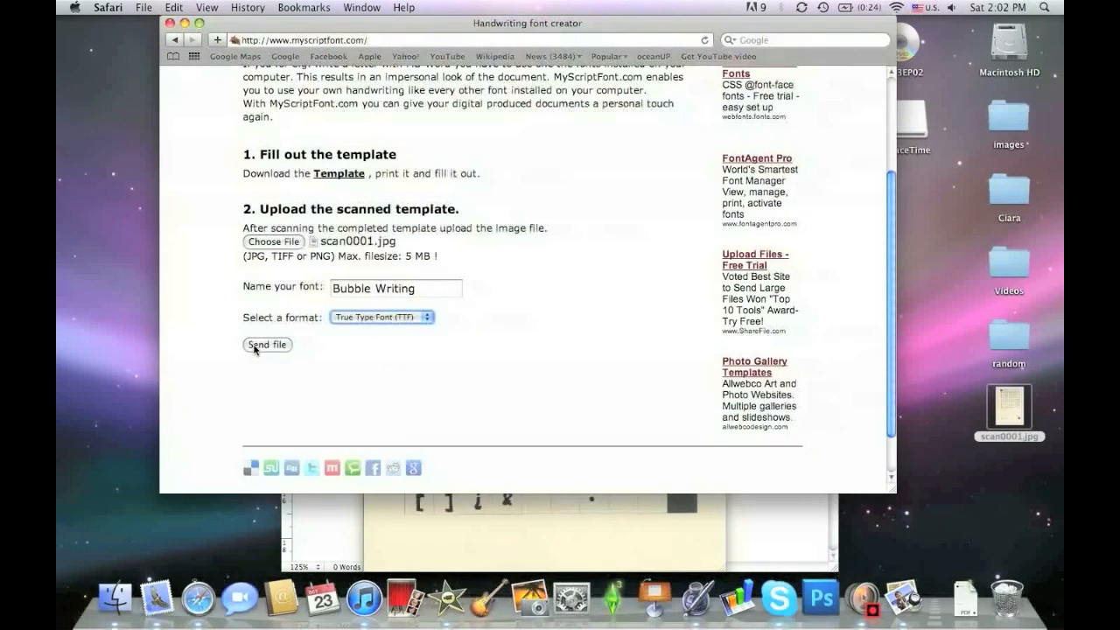
left_click(267, 344)
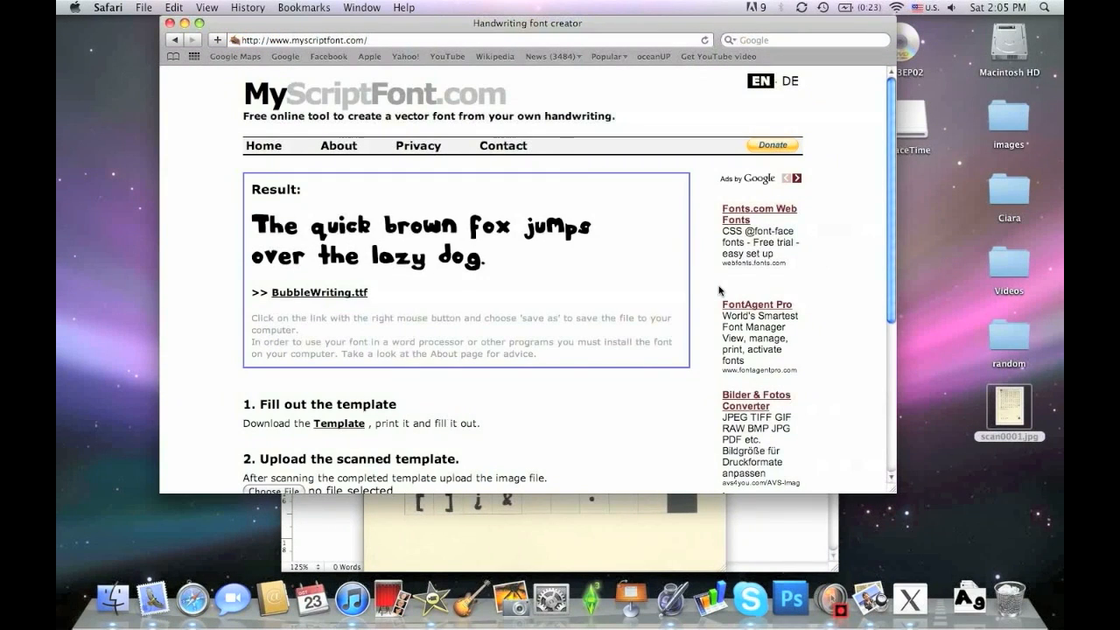
mouse_move(369, 278)
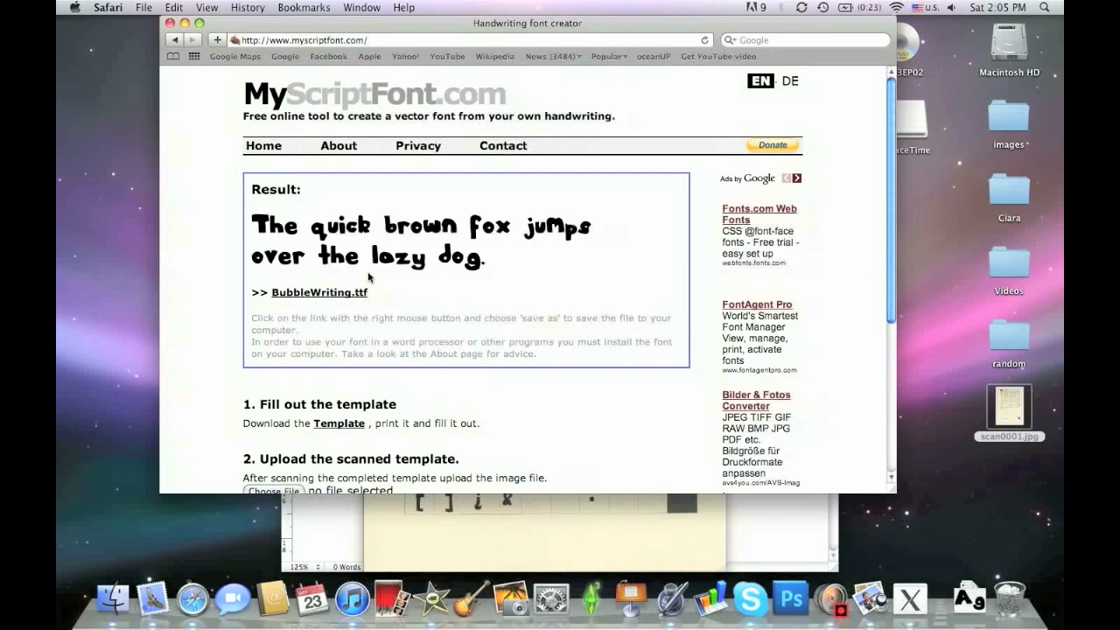
Step: Download BubbleWriting.ttf from the result page link
left_click(319, 292)
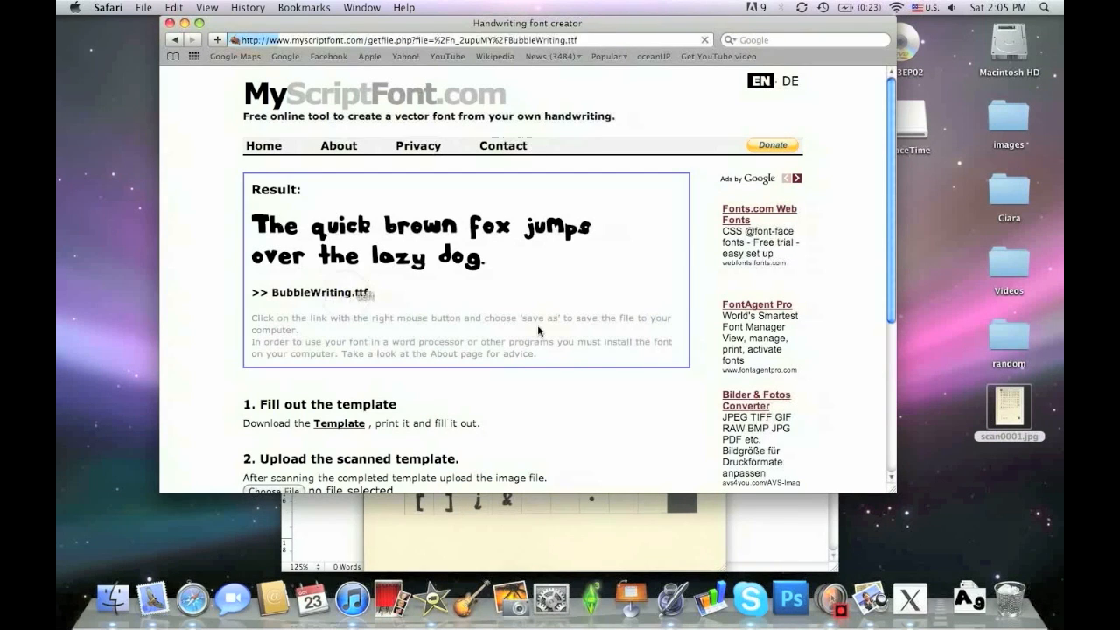
left_click(319, 292)
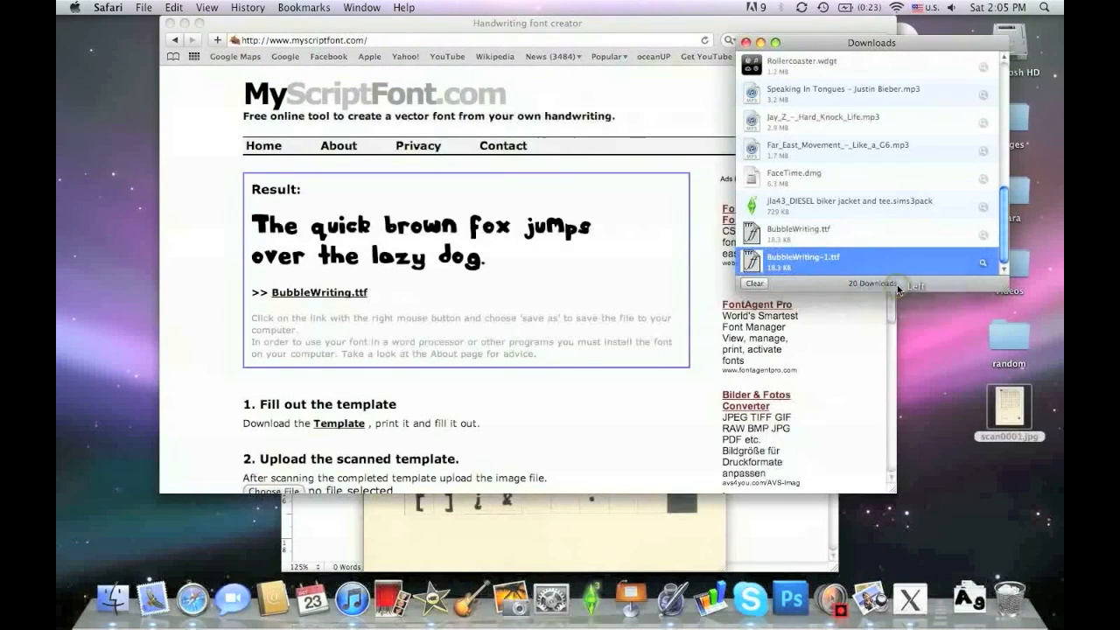
Step: Reveal BubbleWriting-1.ttf in Finder Downloads and open it with Font Book
double_click(797, 262)
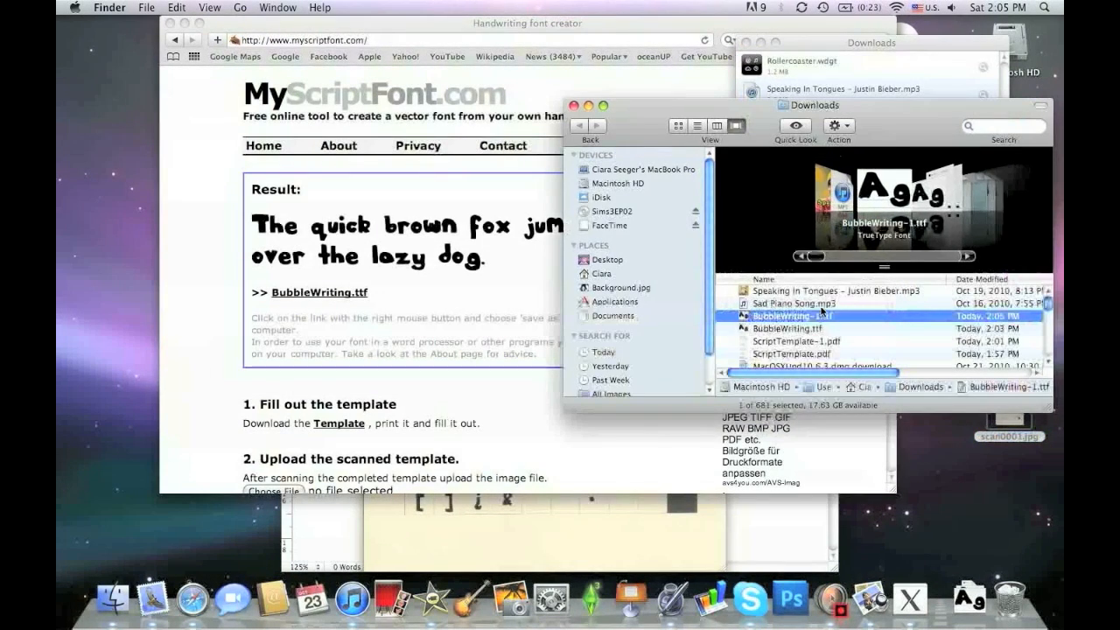
right_click(792, 316)
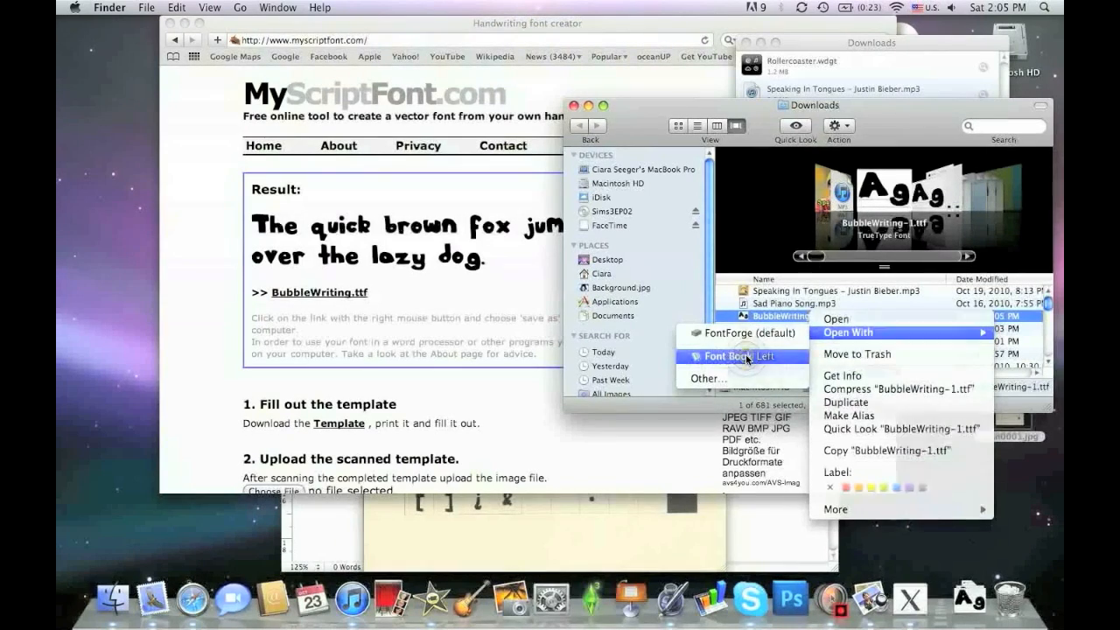
left_click(731, 355)
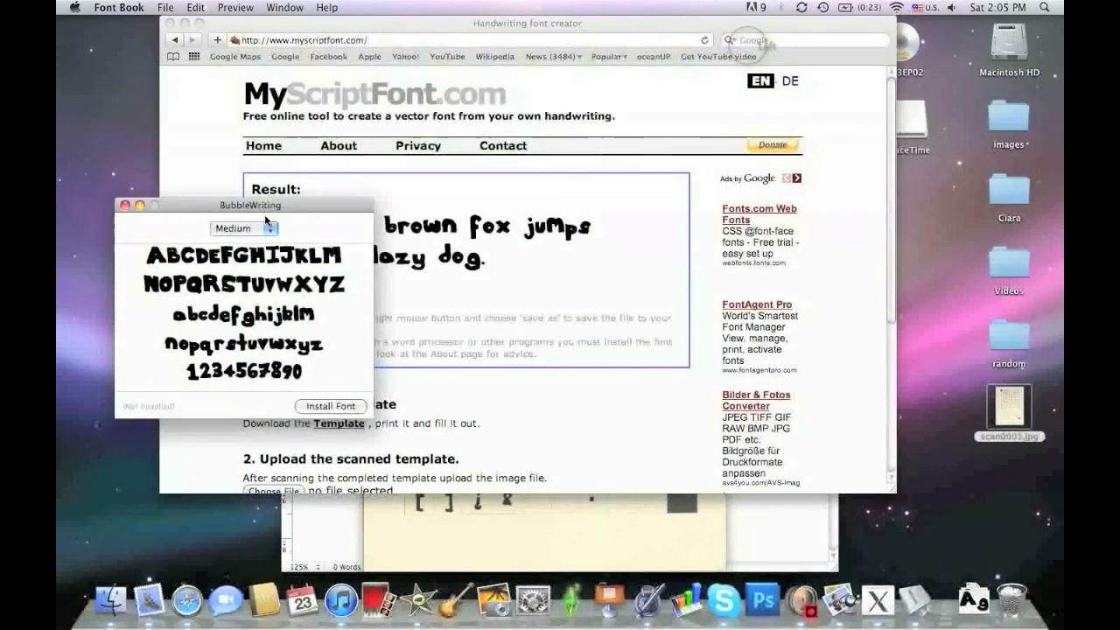
Step: Centre the BubbleWriting preview window and install the font
left_click_drag(245, 205, 535, 103)
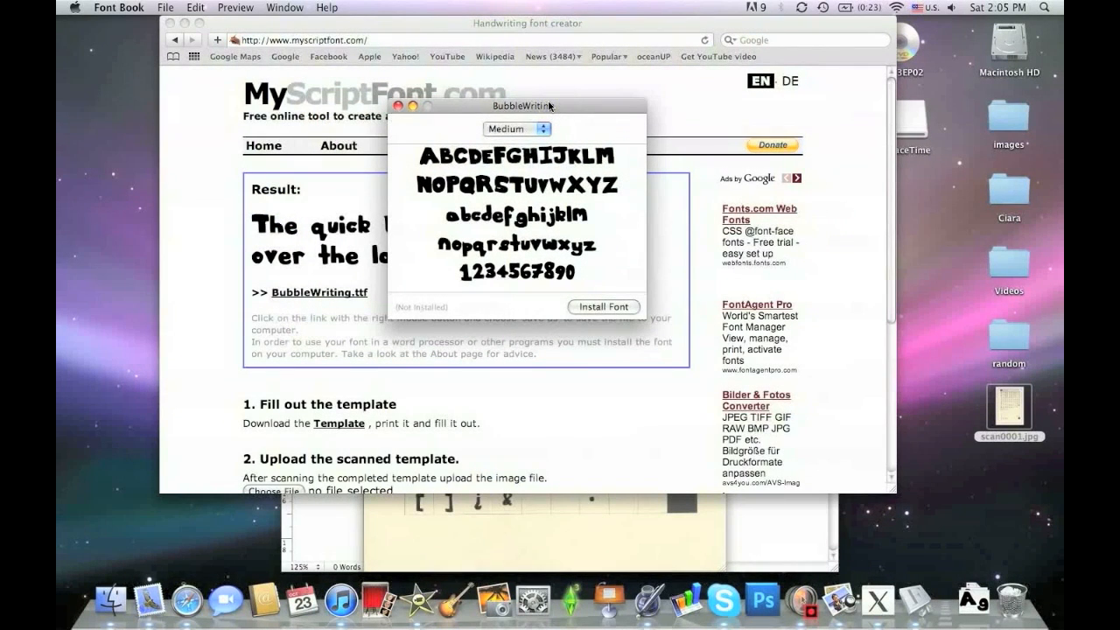
mouse_move(734, 110)
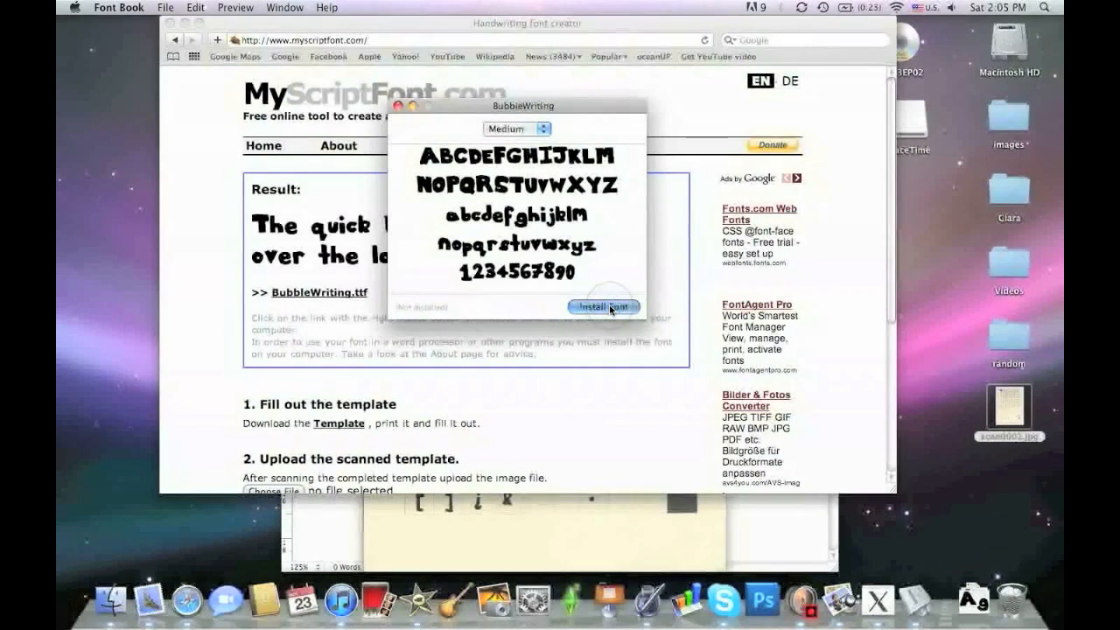
left_click(604, 306)
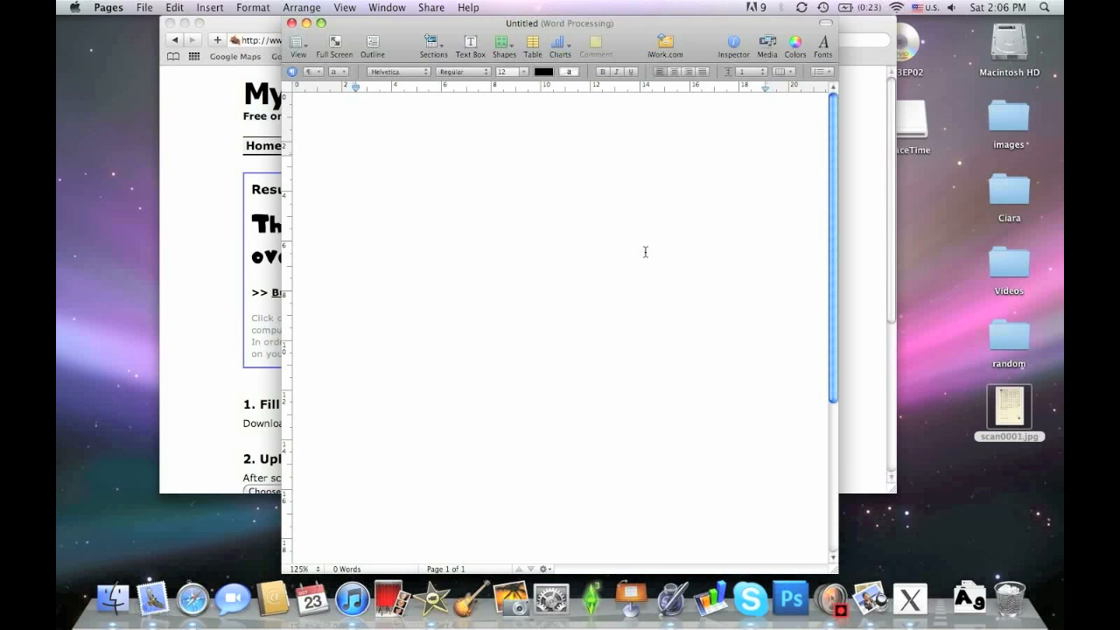
Step: Set the Pages format bar font to BubbleWriting and choose a larger font size
left_click(397, 71)
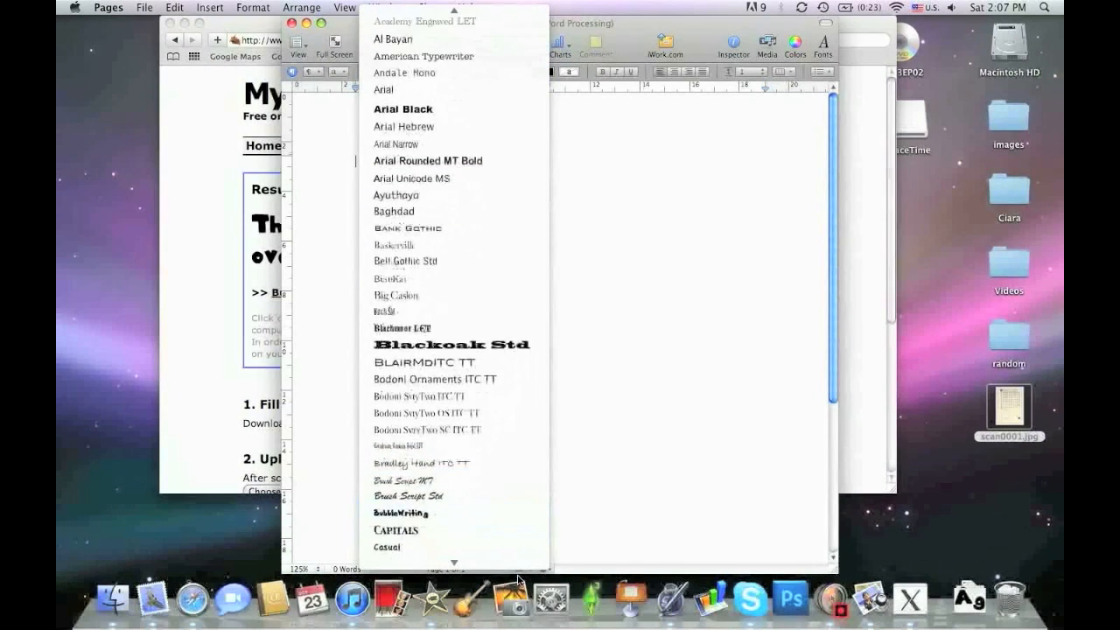
scroll("down", 3)
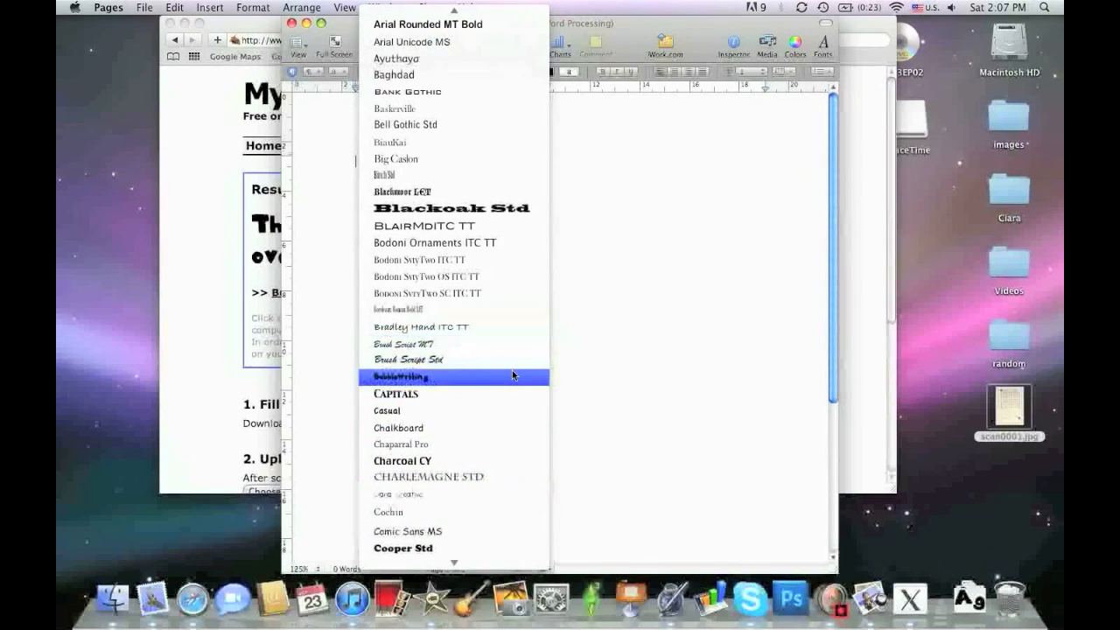
left_click(401, 377)
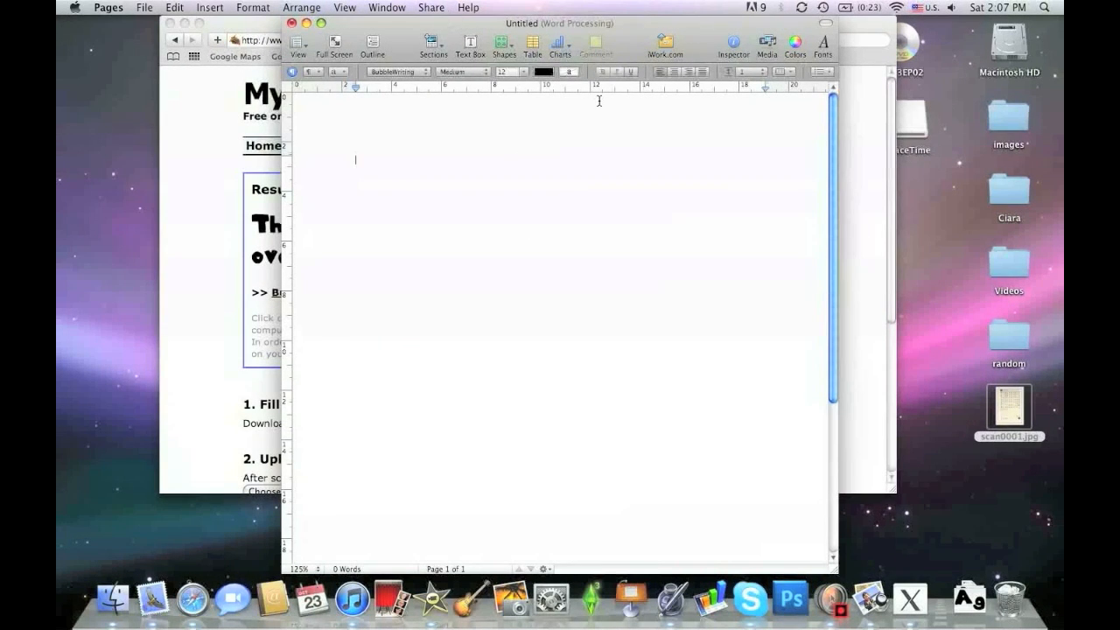
left_click(512, 72)
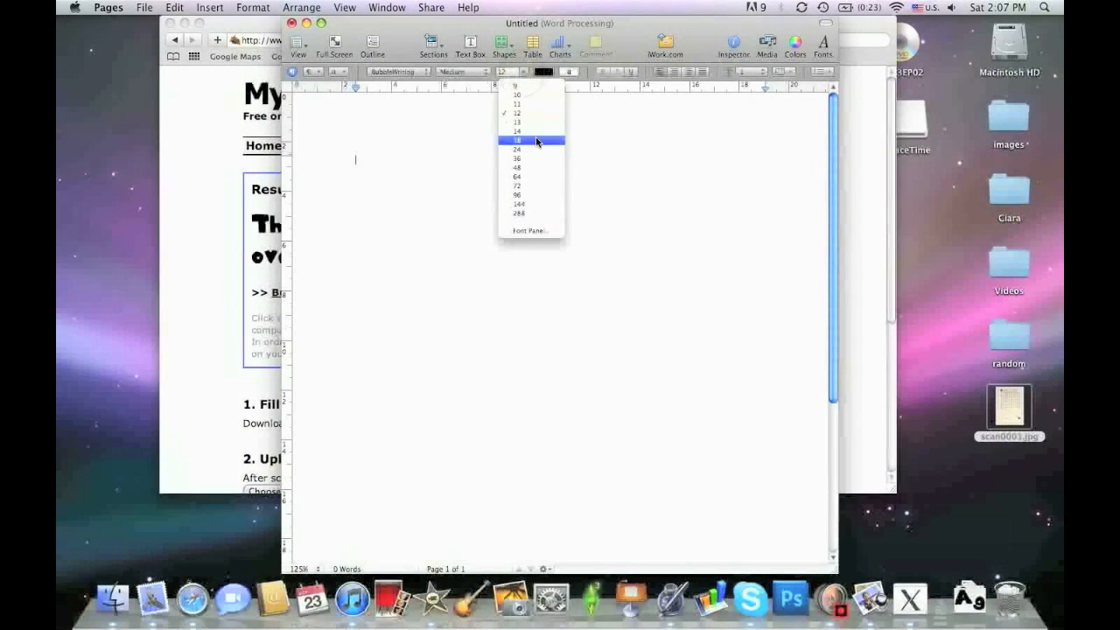
left_click(516, 158)
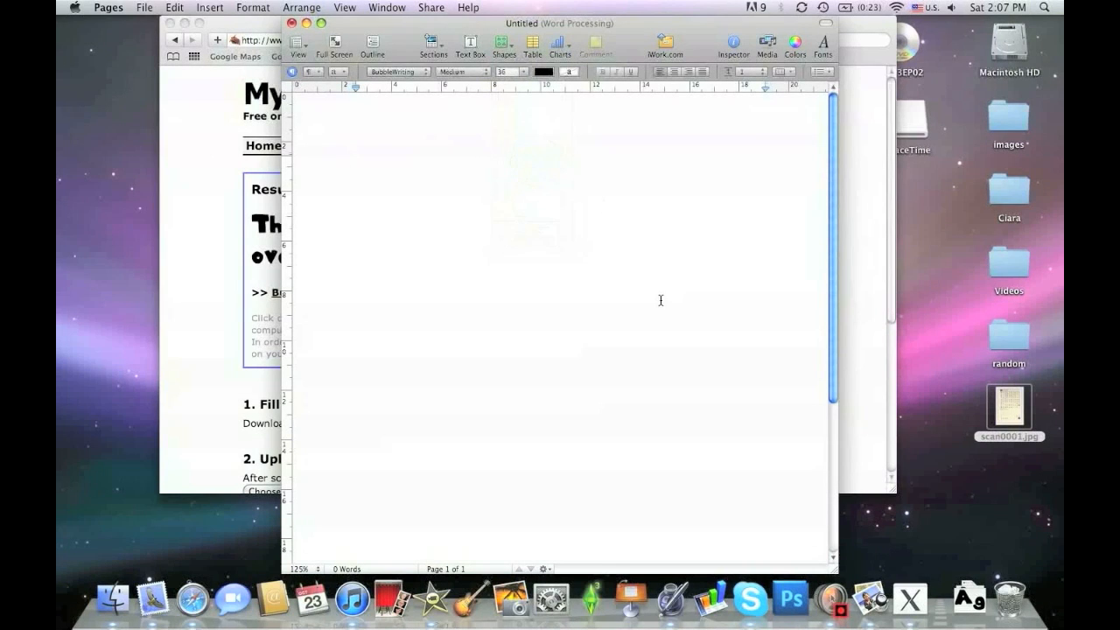